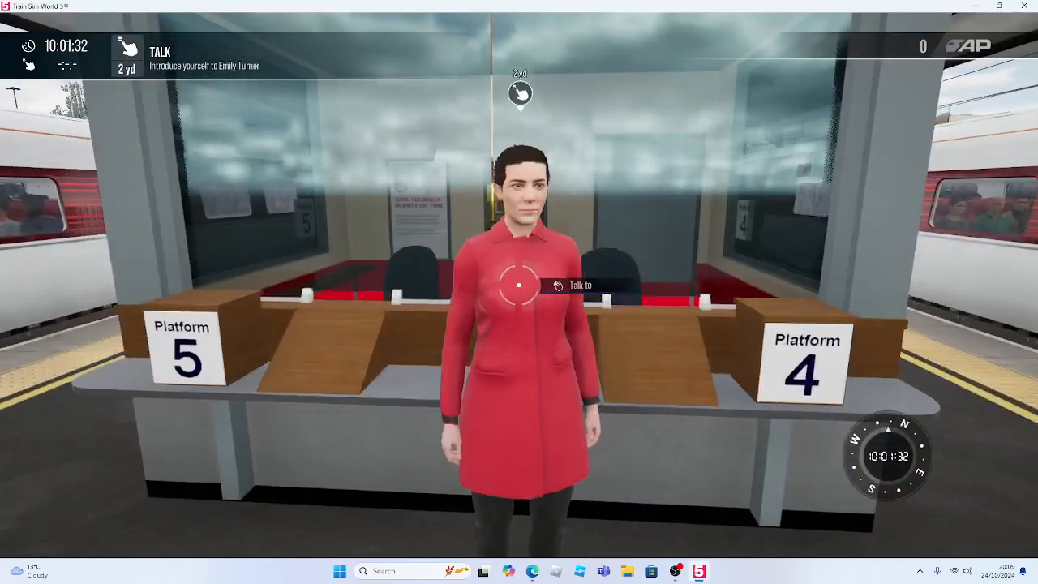
# Talk to Emily Turner, hear her introduction, and close with 'Thank you. See you later'.
pyautogui.click(519, 285)
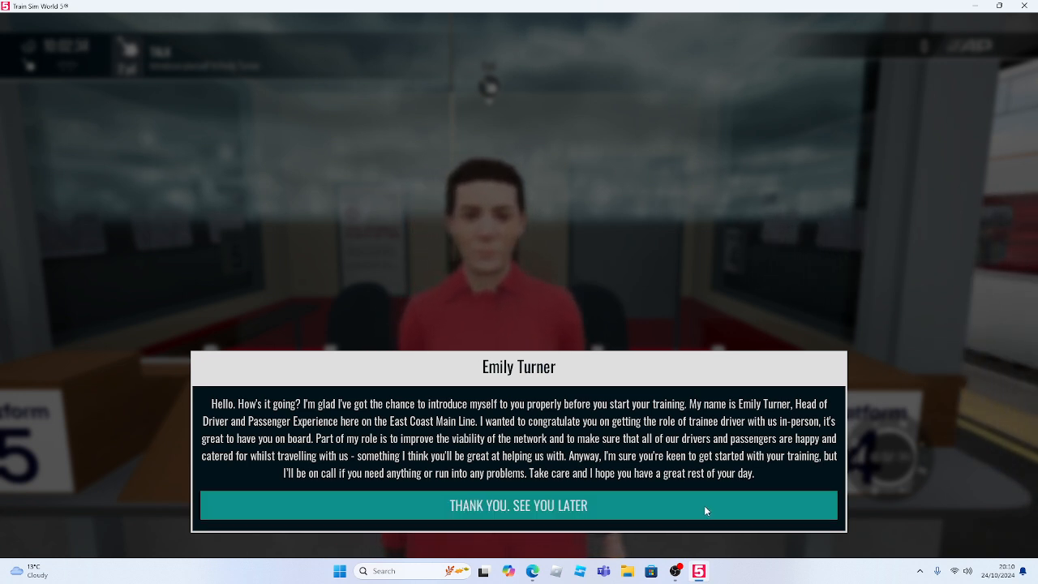
pyautogui.click(518, 504)
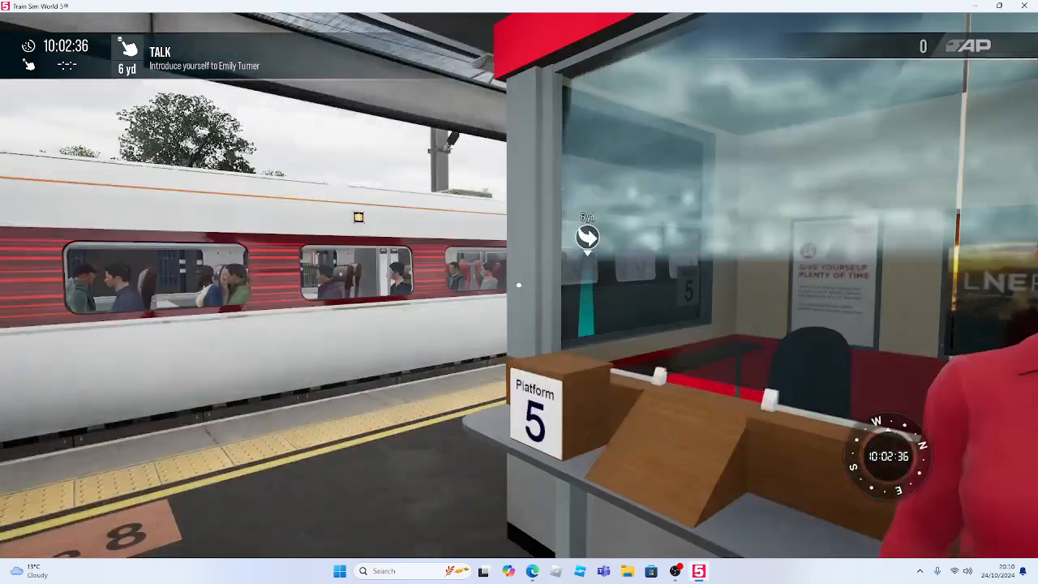